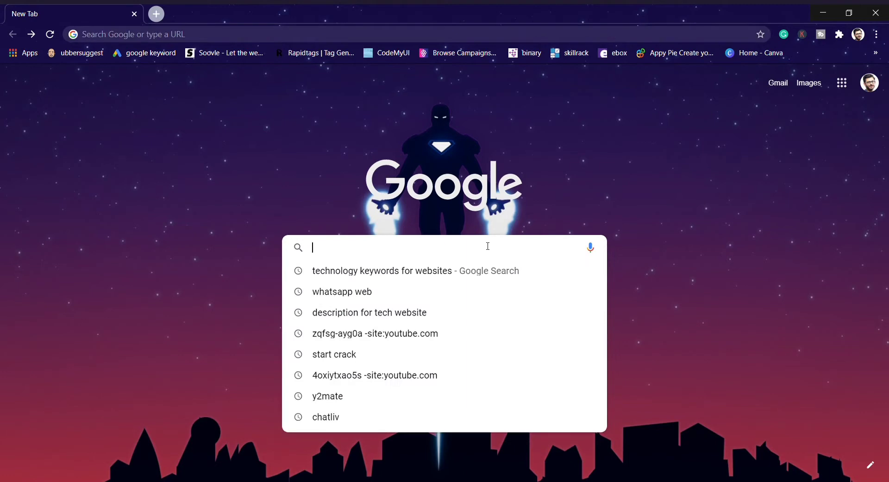
# - Search Google for 'getintopc' by typing 'geti' and picking the suggestion
pyautogui.write('getinto')
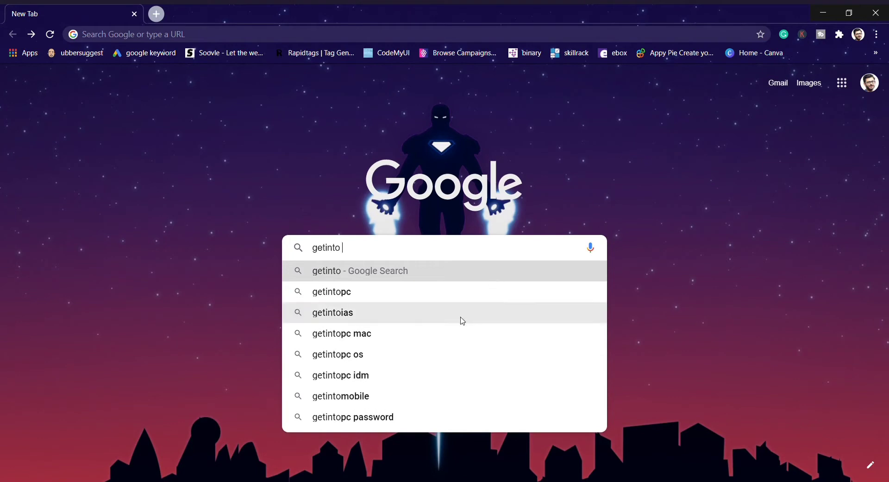
pyautogui.click(331, 291)
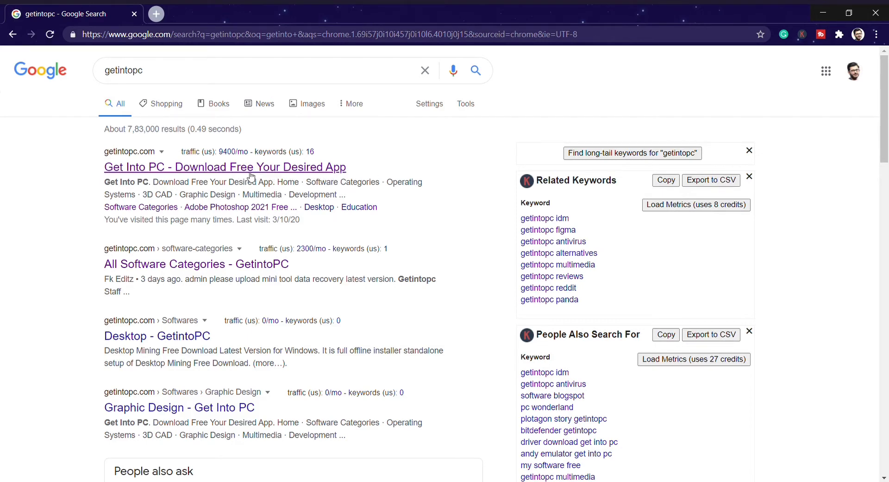
# - Open the 'Get Into PC - Download Free Your Desired App' result
pyautogui.click(225, 167)
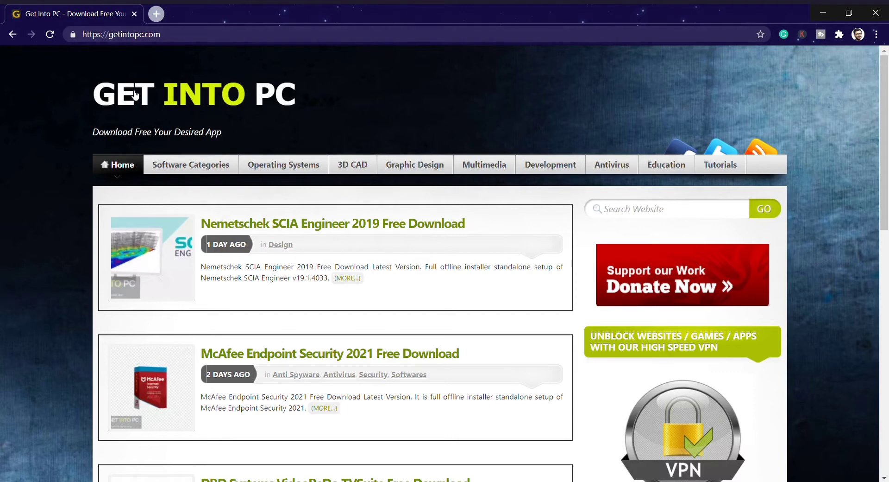
pyautogui.moveTo(210, 151)
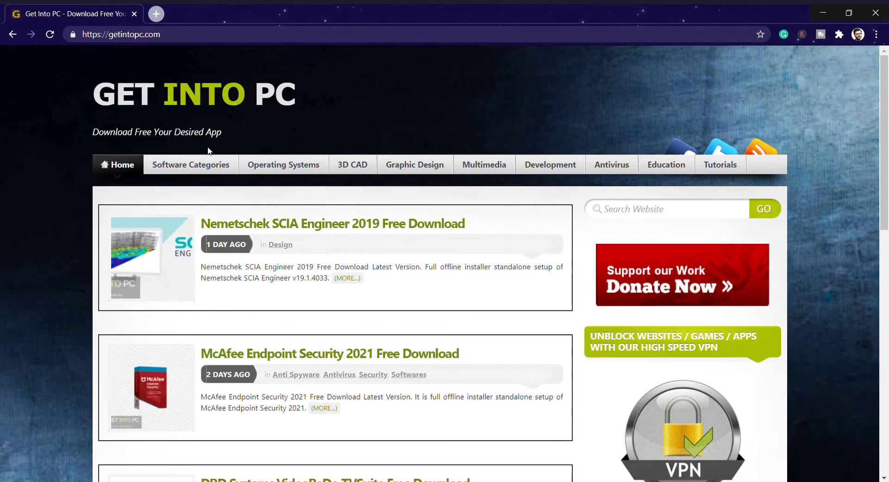
pyautogui.moveTo(190, 163)
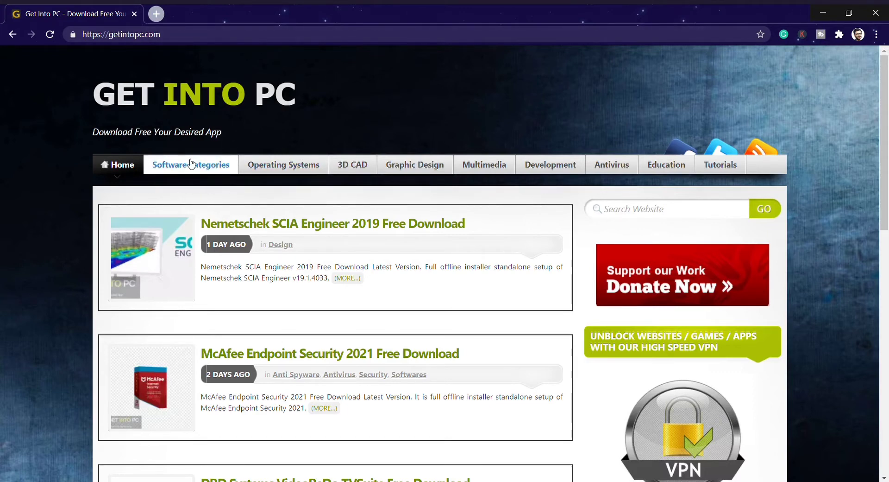
# - Open Software Categories and scroll down to 'Video Editing (419)'
pyautogui.click(191, 165)
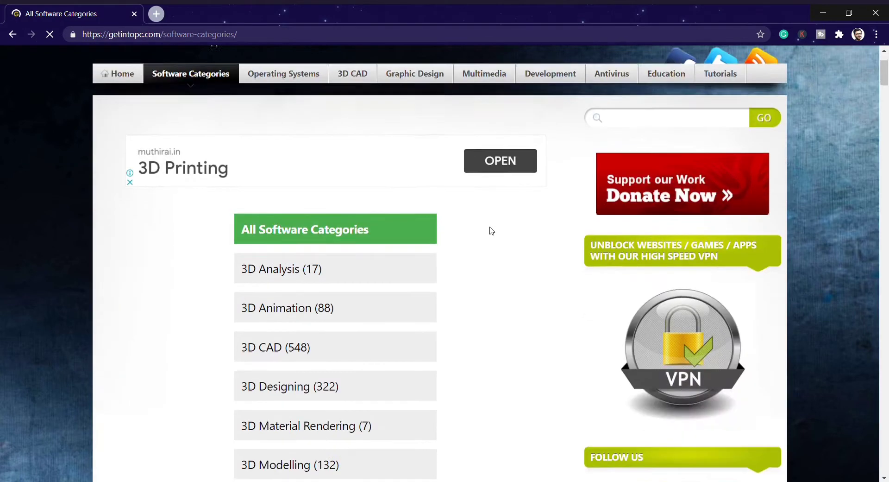
pyautogui.scroll(-3)
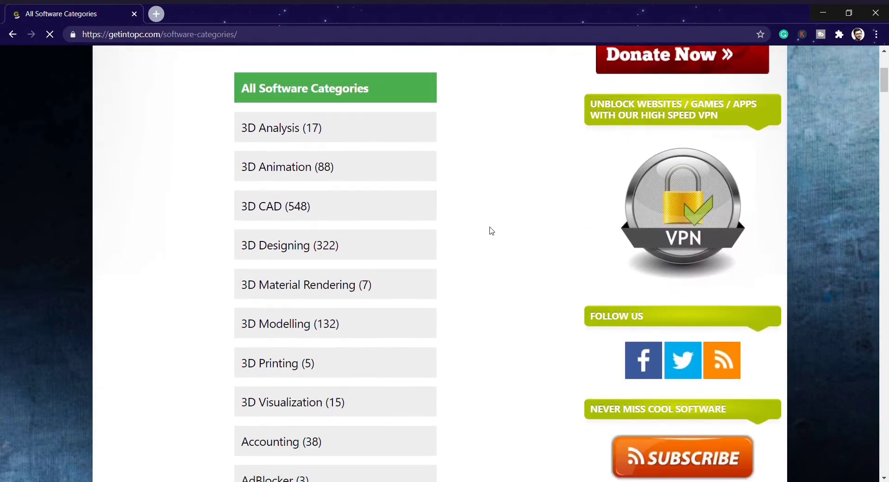
pyautogui.scroll(-3)
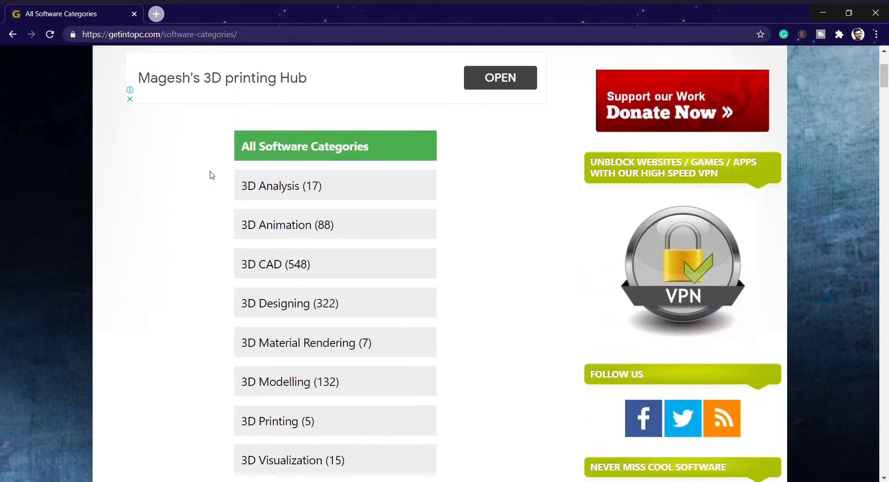
pyautogui.scroll(-3)
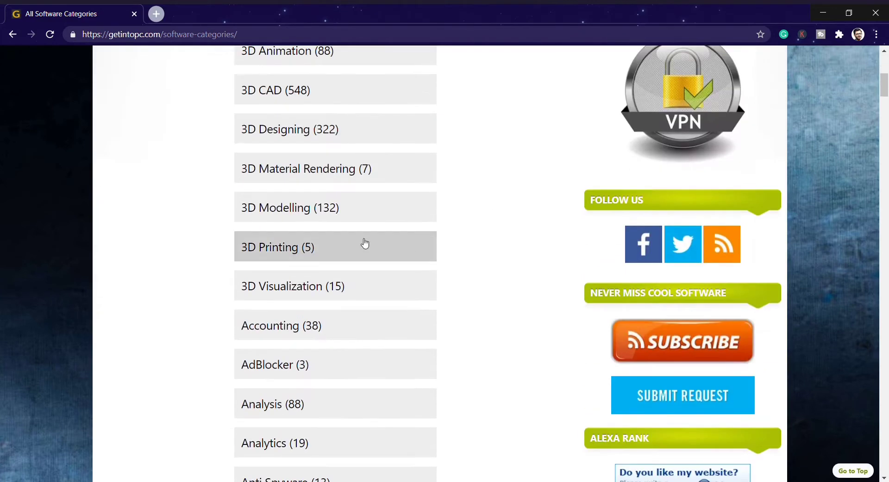
pyautogui.scroll(-3)
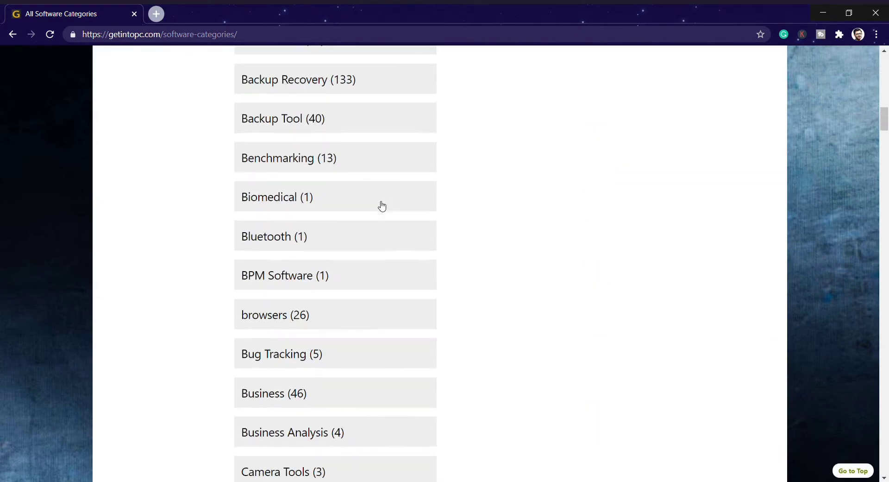
pyautogui.scroll(-3)
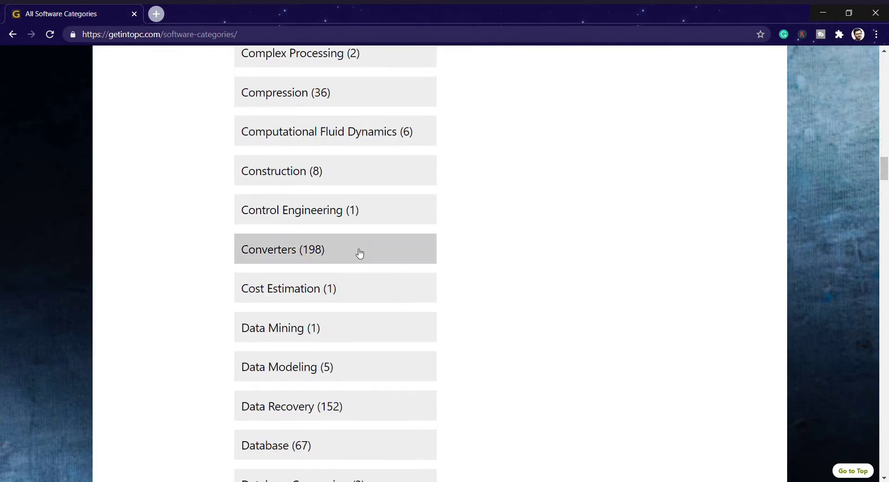
pyautogui.scroll(-3)
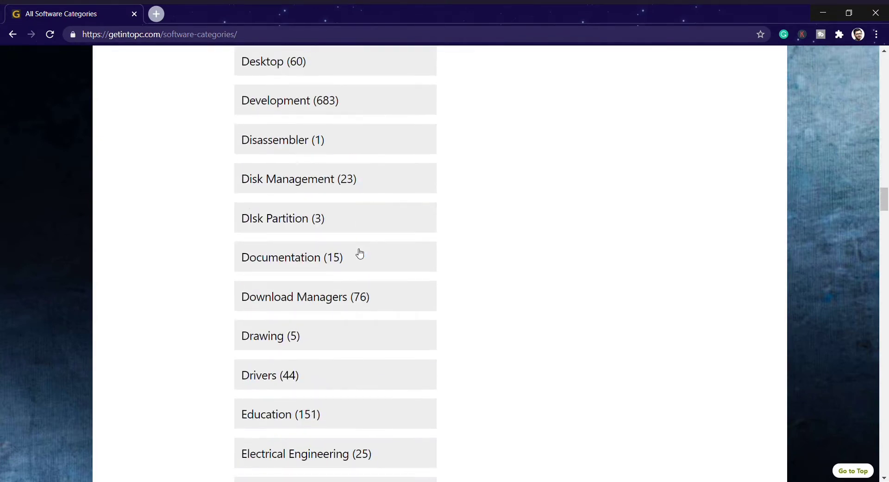
pyautogui.scroll(-3)
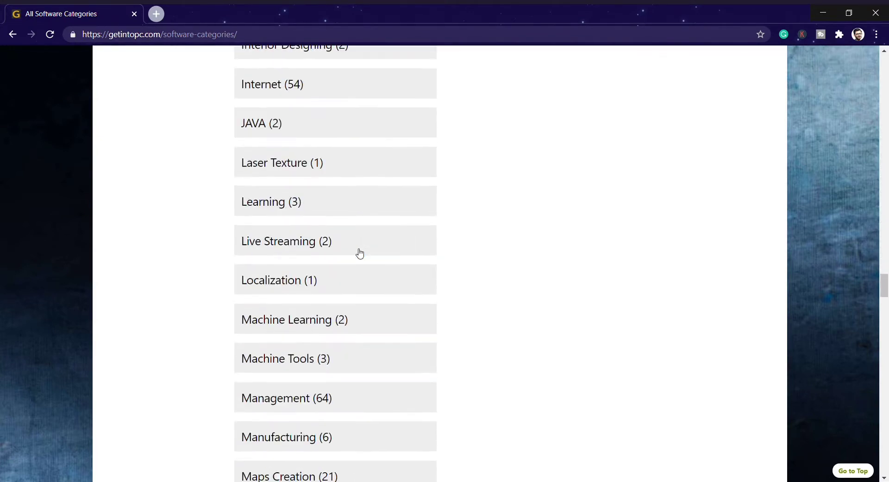
pyautogui.scroll(-3)
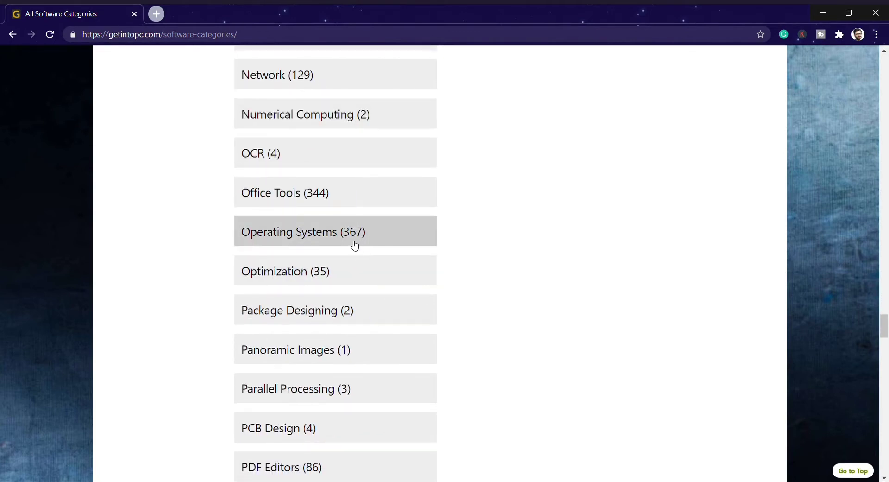
pyautogui.moveTo(361, 245)
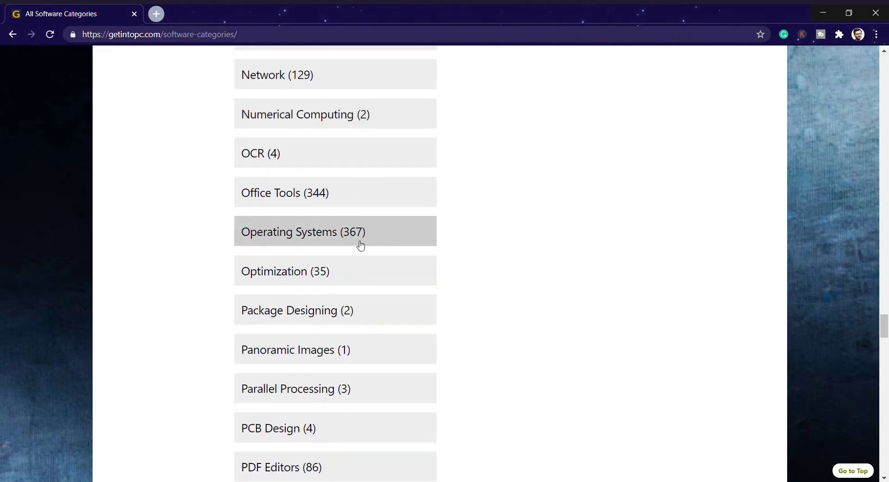
pyautogui.moveTo(382, 227)
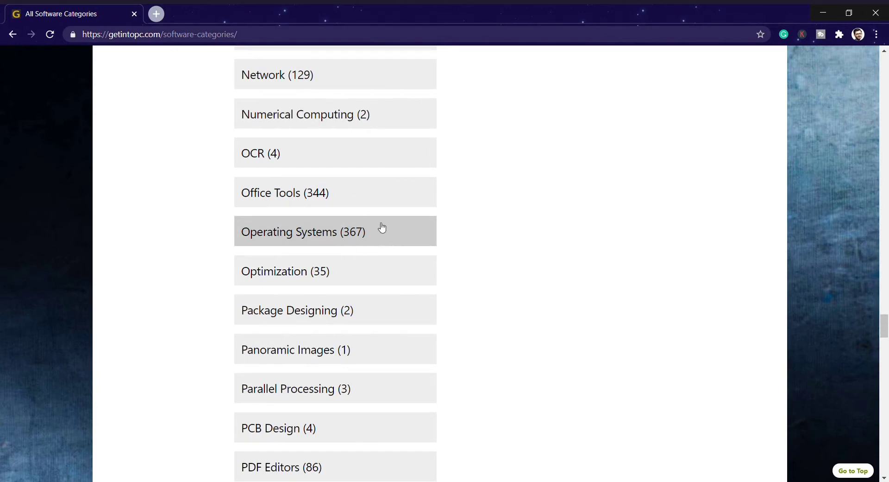
pyautogui.moveTo(360, 236)
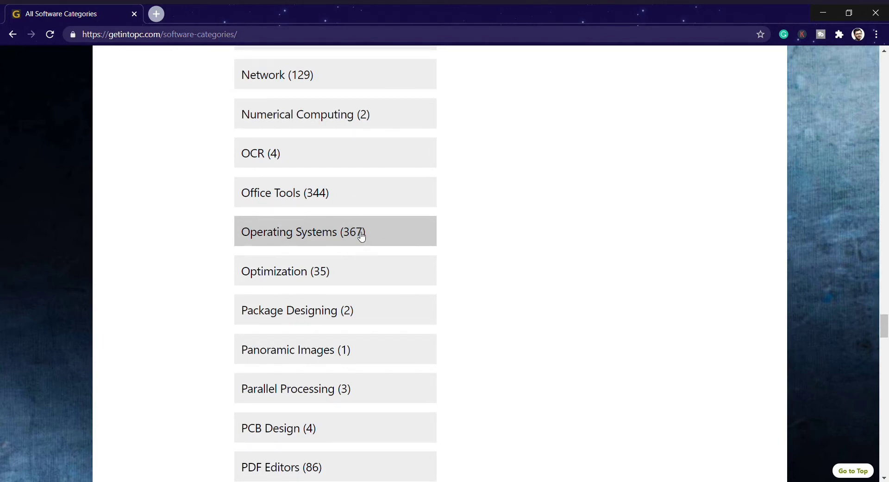
pyautogui.scroll(-3)
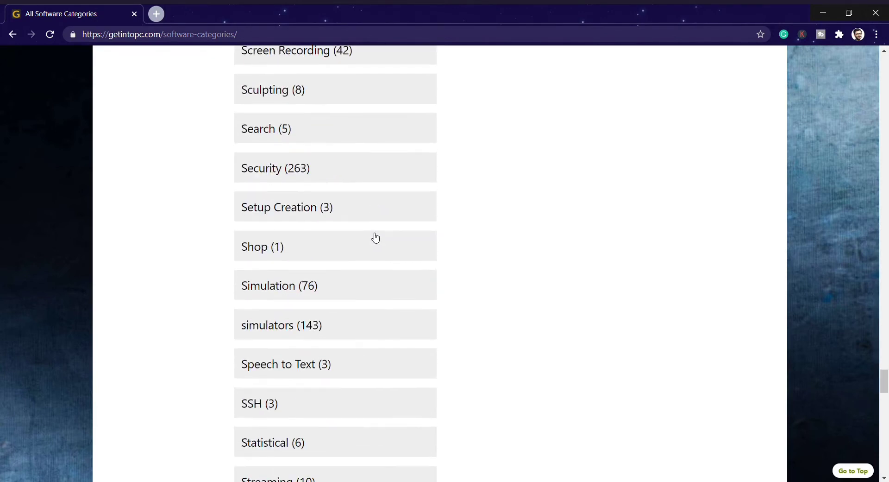
pyautogui.scroll(-3)
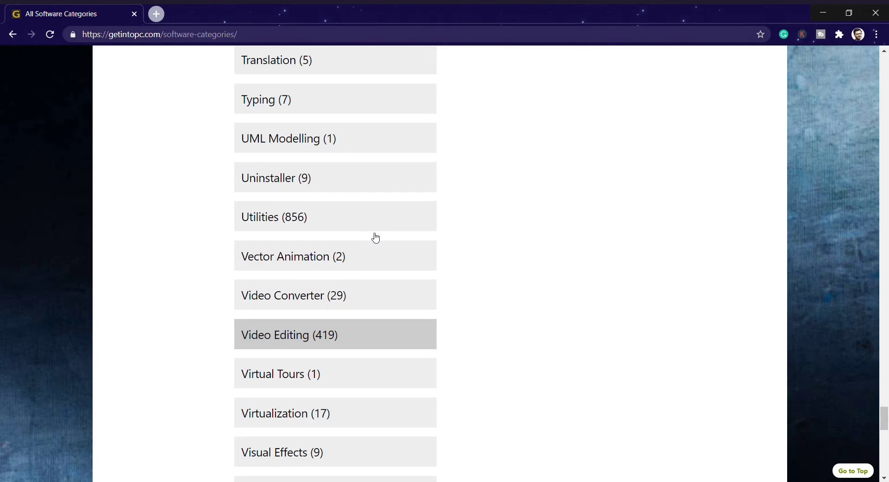
pyautogui.scroll(-3)
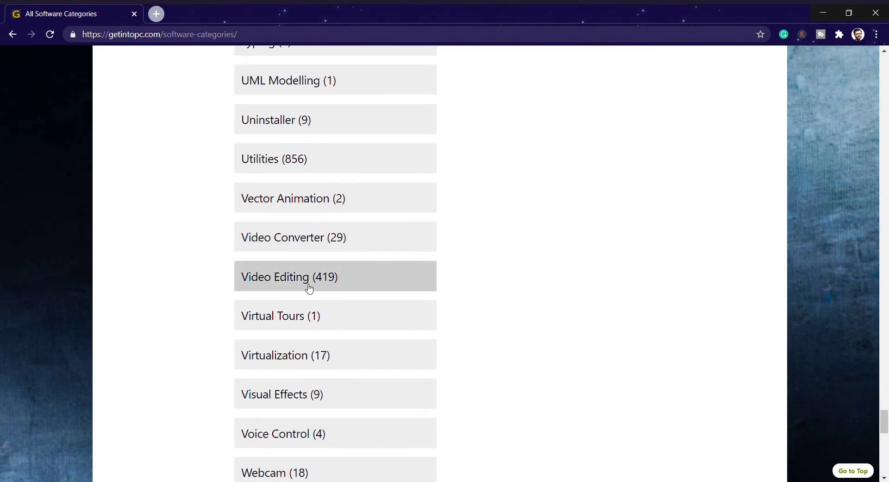
pyautogui.moveTo(337, 286)
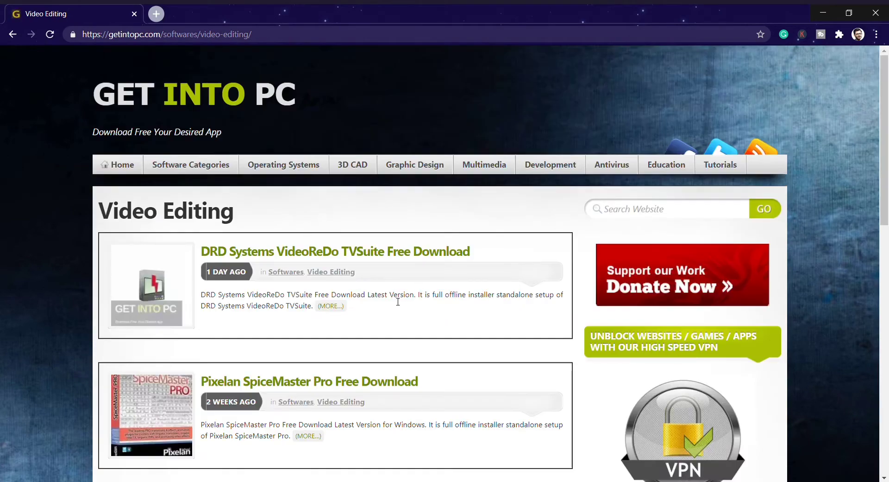
pyautogui.moveTo(591, 226)
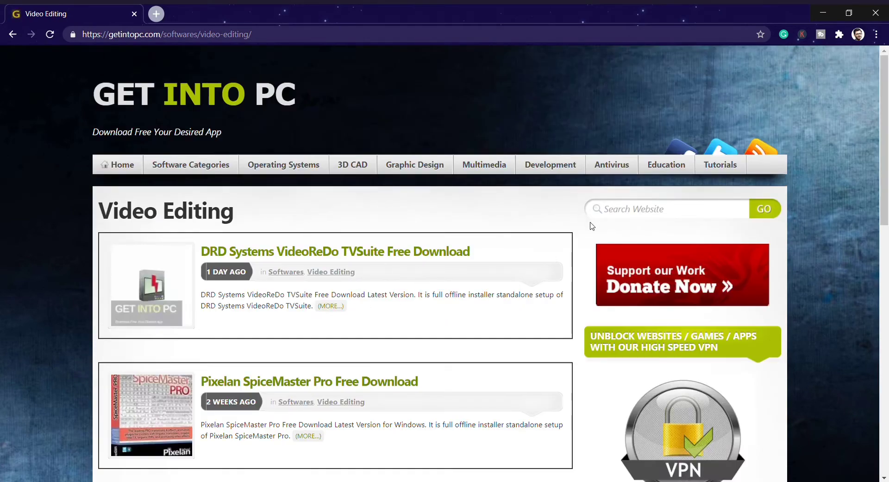
# - Scroll the Video Editing listing and open 'Adobe After Effects CC 2020 Free Download'
pyautogui.scroll(-3)
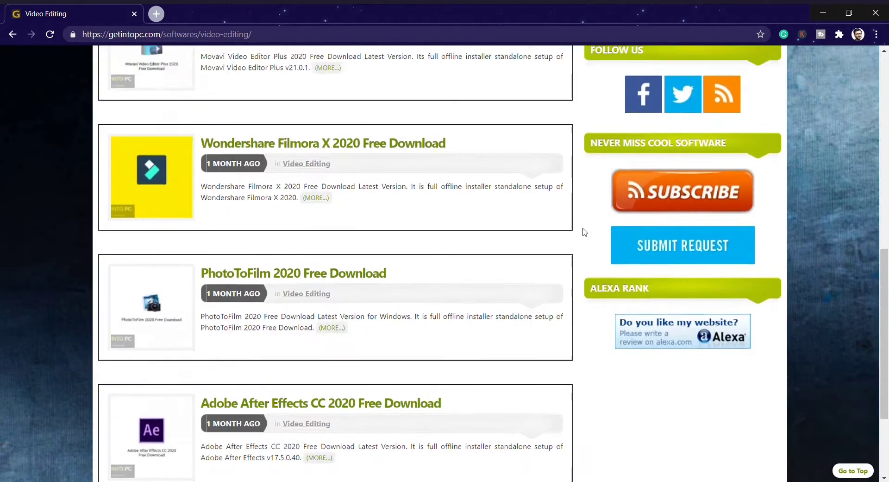
pyautogui.scroll(3)
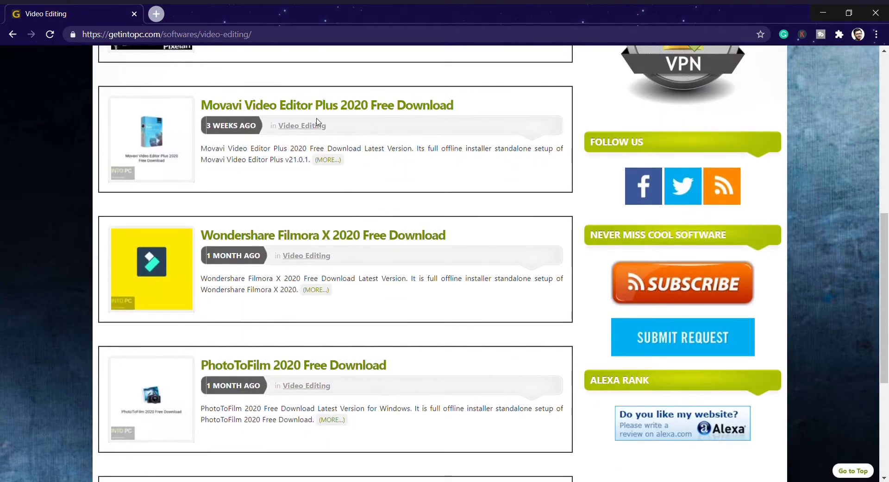
pyautogui.moveTo(408, 243)
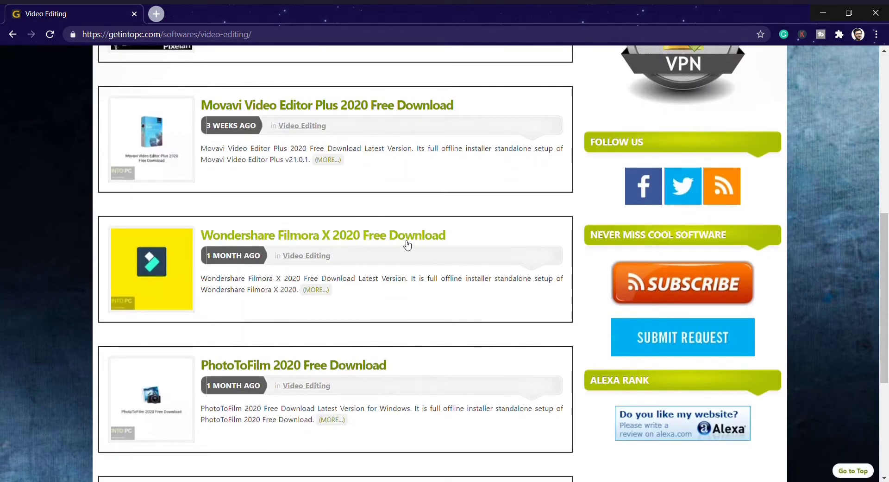
pyautogui.scroll(-3)
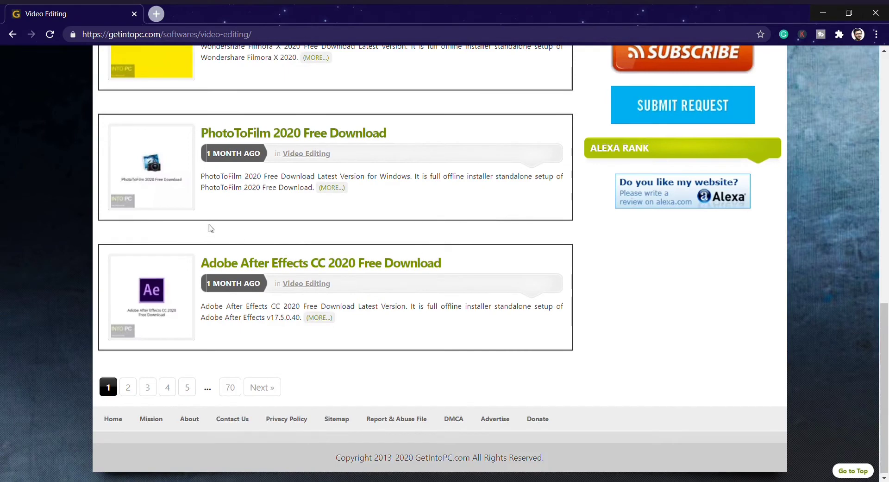
pyautogui.moveTo(283, 268)
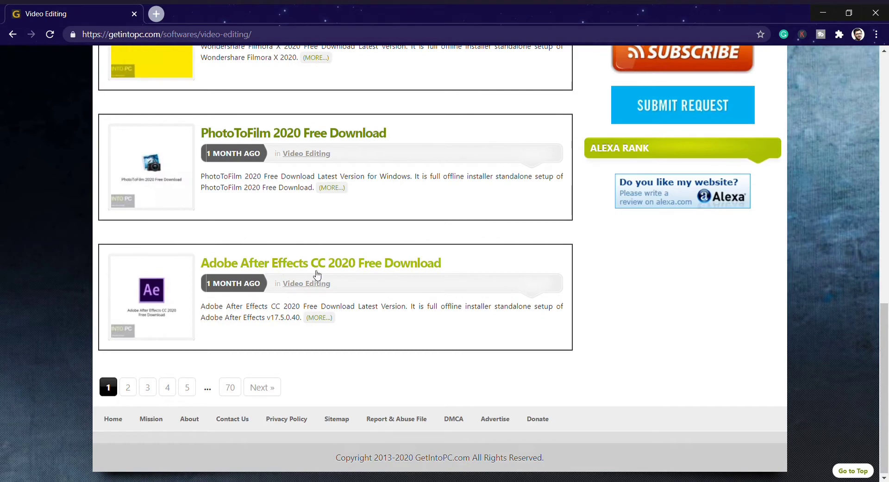
pyautogui.moveTo(336, 266)
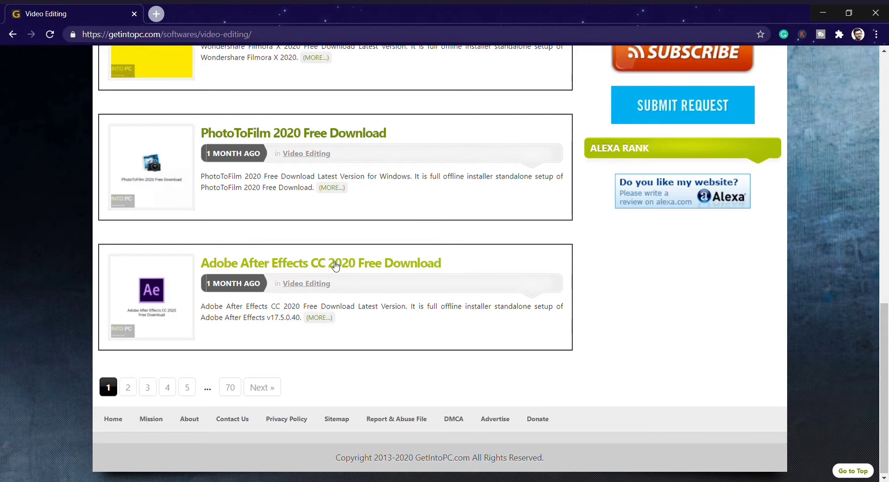
pyautogui.click(324, 267)
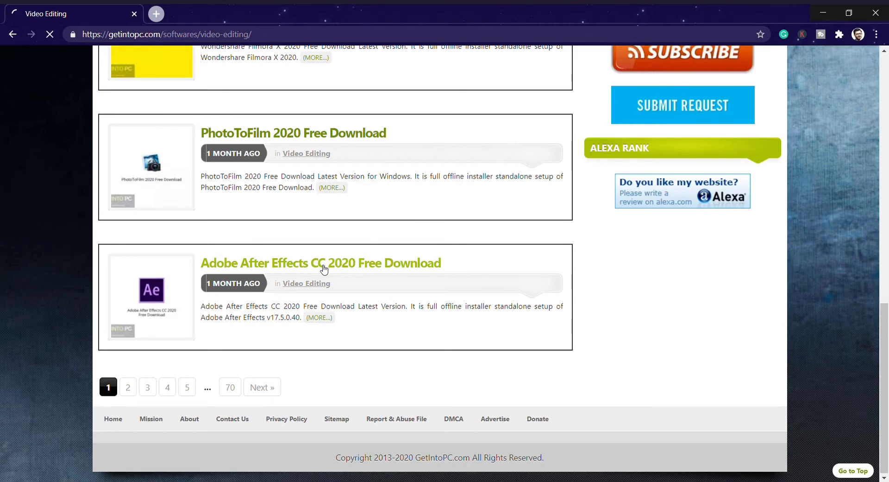
# - Scroll the After Effects post to its 64-bit download and password, then go back
pyautogui.click(325, 263)
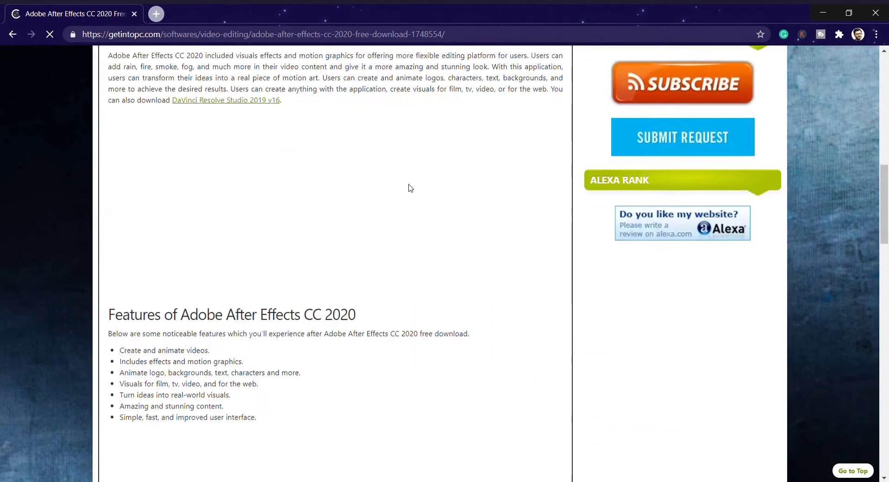
pyautogui.scroll(-3)
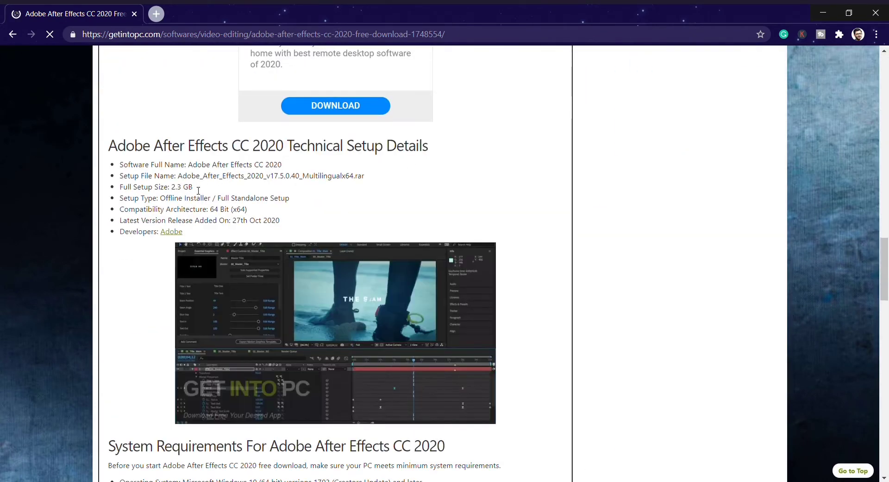
pyautogui.scroll(-3)
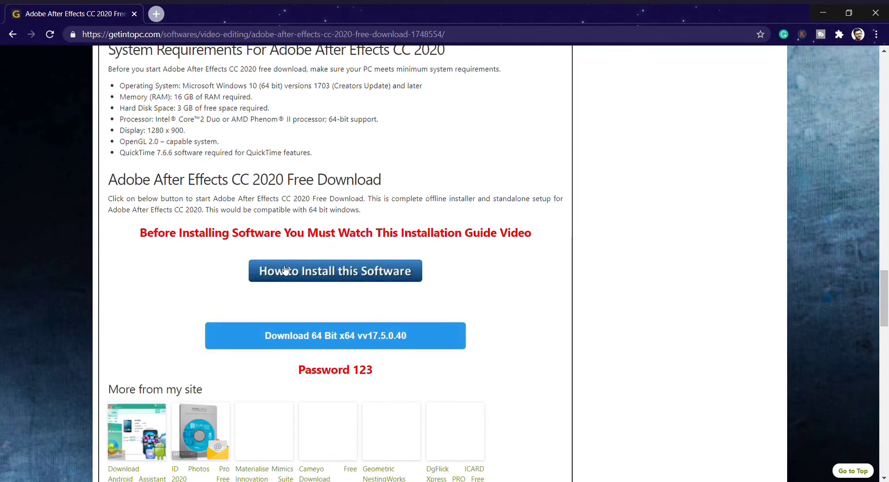
pyautogui.moveTo(386, 340)
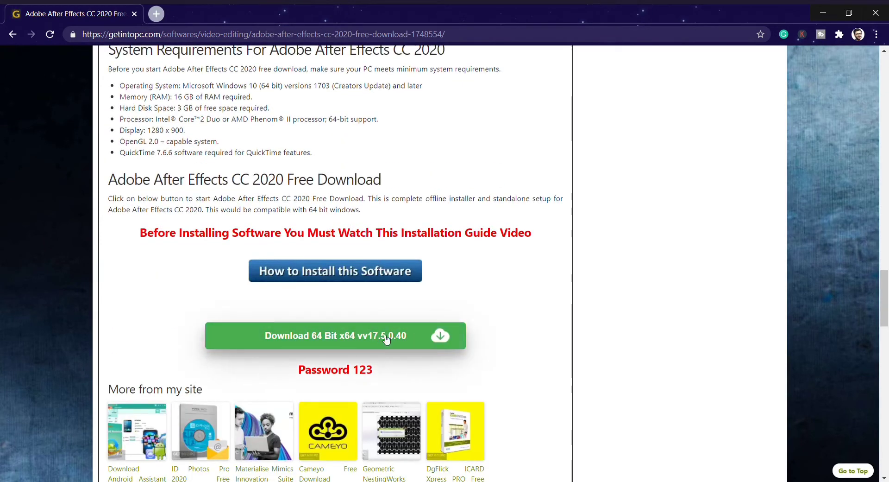
pyautogui.moveTo(413, 335)
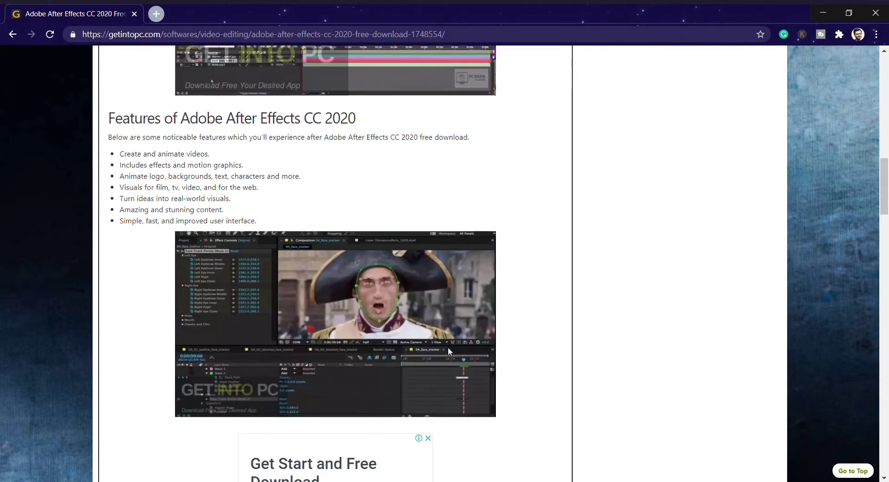
pyautogui.scroll(3)
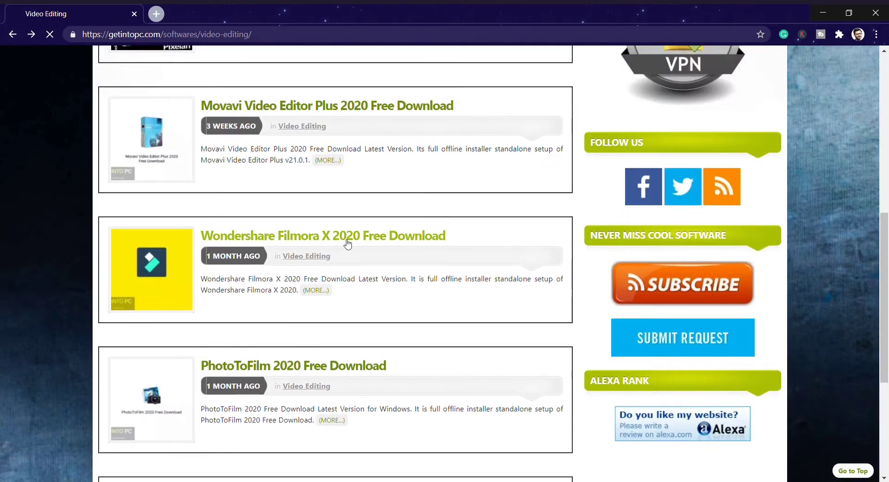
pyautogui.click(329, 236)
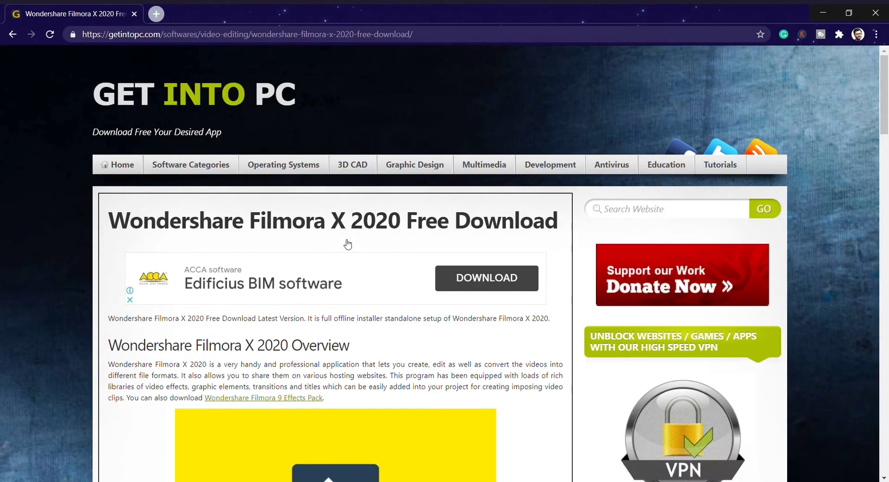
pyautogui.scroll(-3)
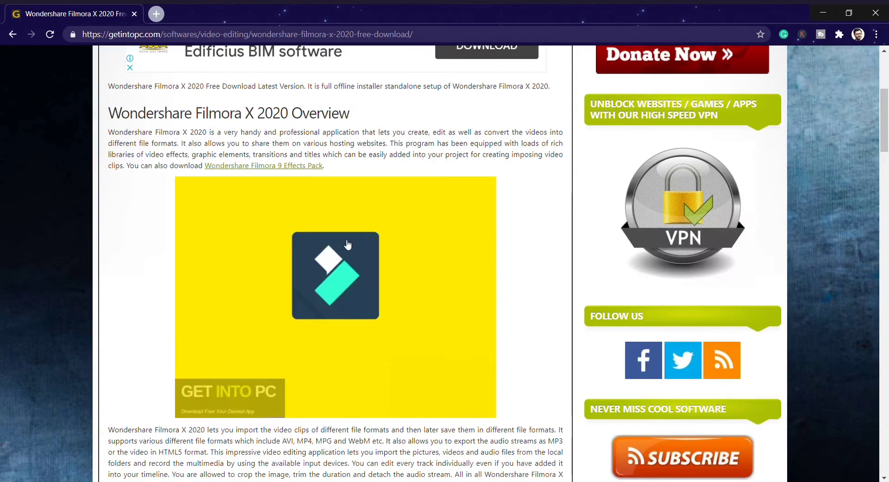
pyautogui.scroll(-3)
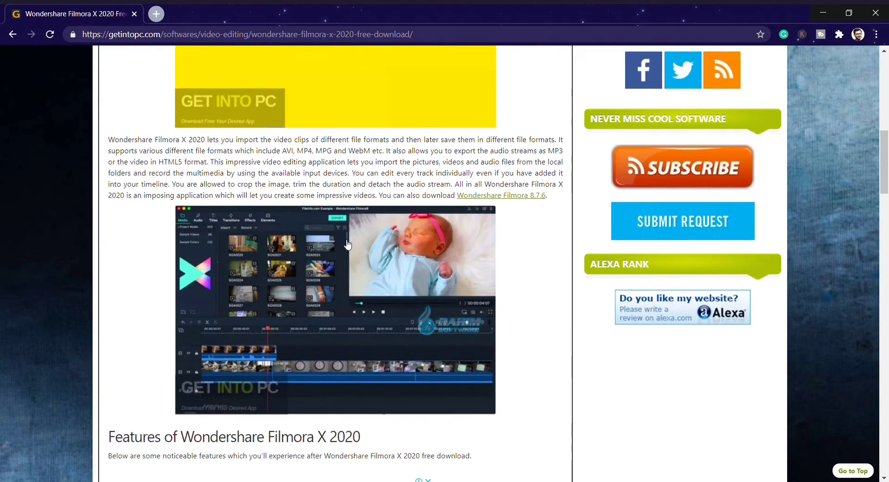
pyautogui.scroll(-3)
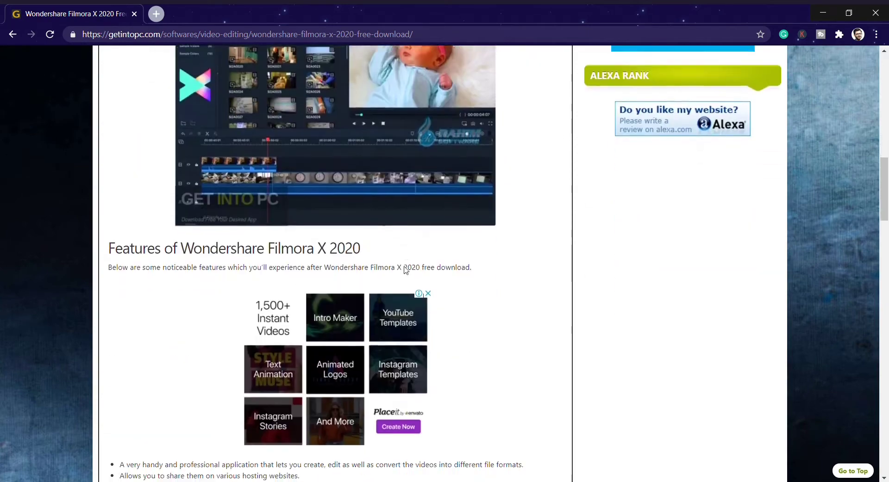
pyautogui.scroll(-3)
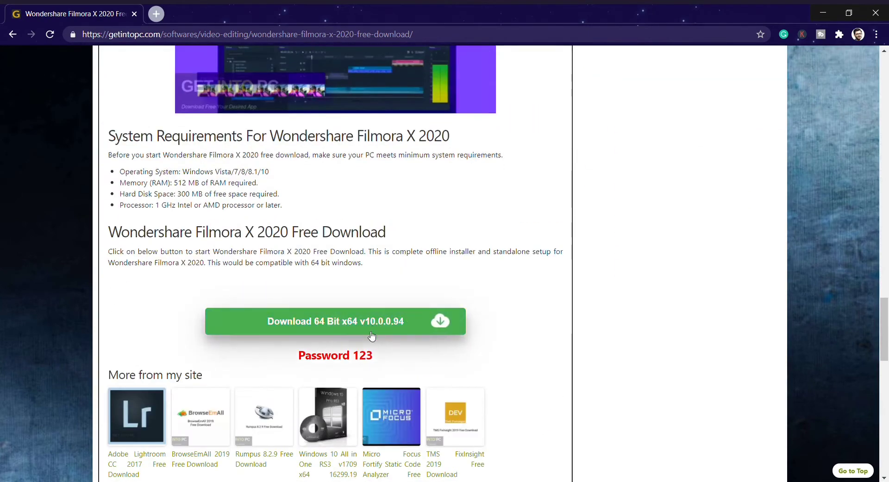
pyautogui.moveTo(349, 373)
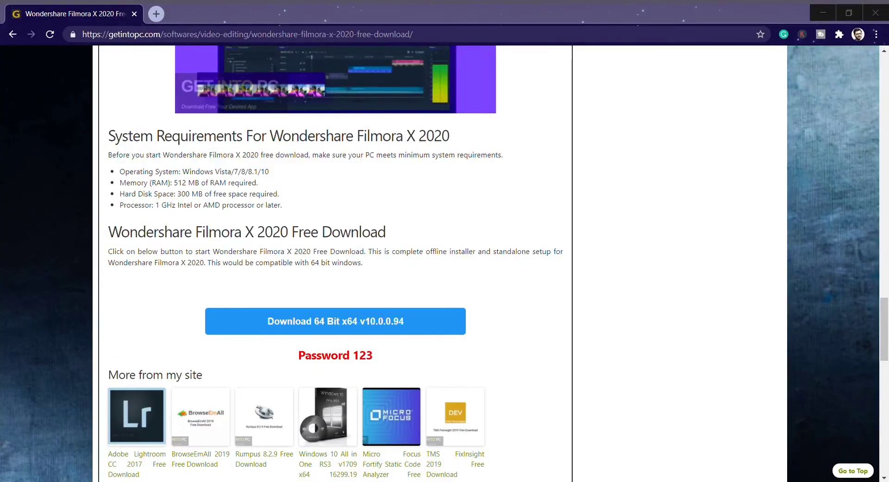
pyautogui.moveTo(137, 185)
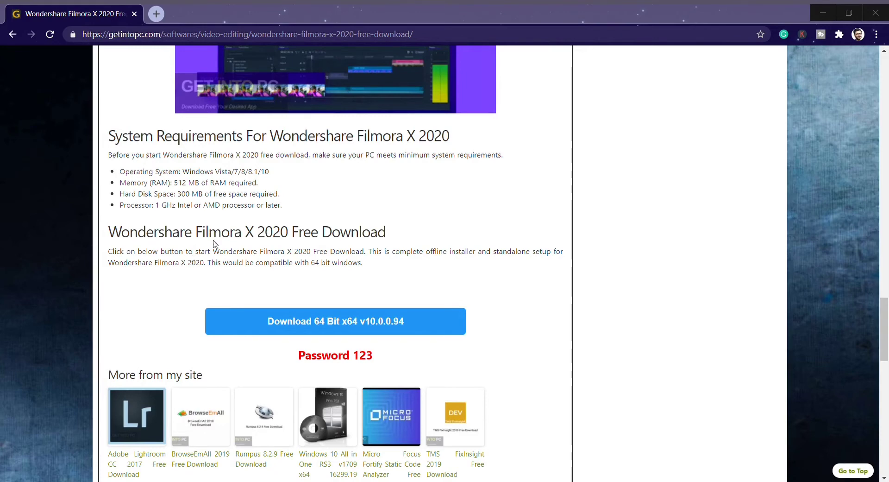
pyautogui.moveTo(323, 275)
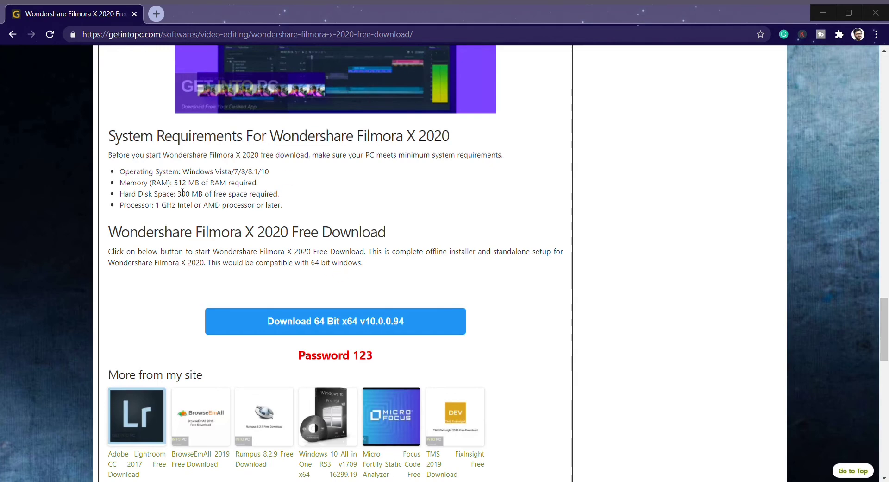
pyautogui.scroll(-3)
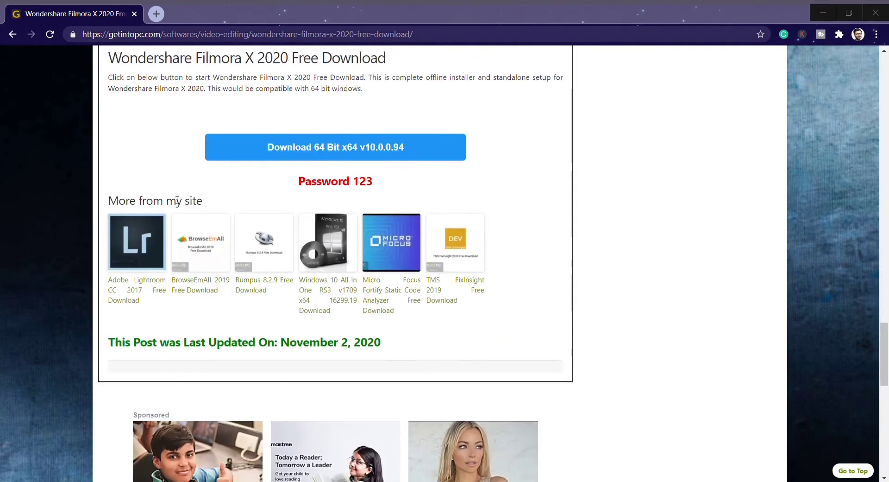
pyautogui.scroll(-3)
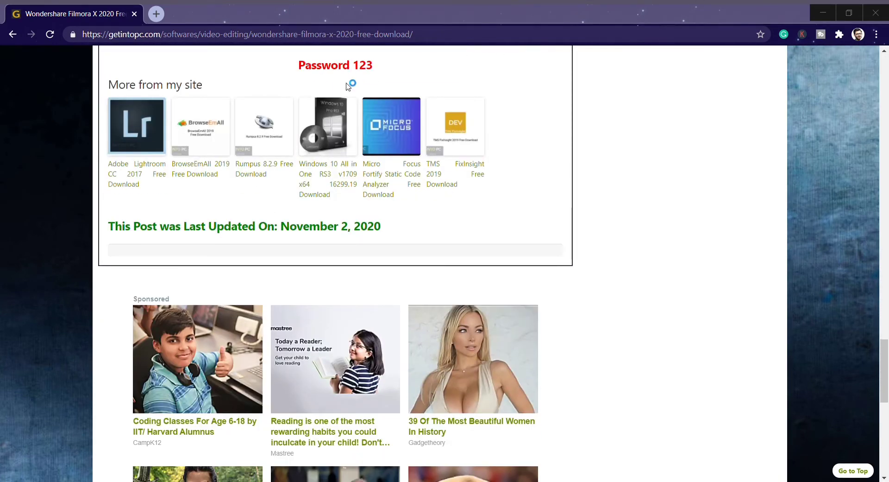
pyautogui.moveTo(343, 51)
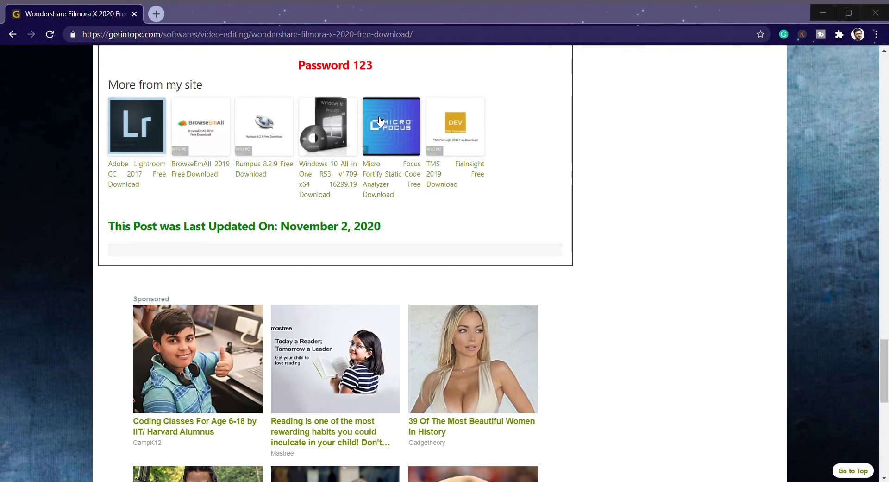
pyautogui.scroll(3)
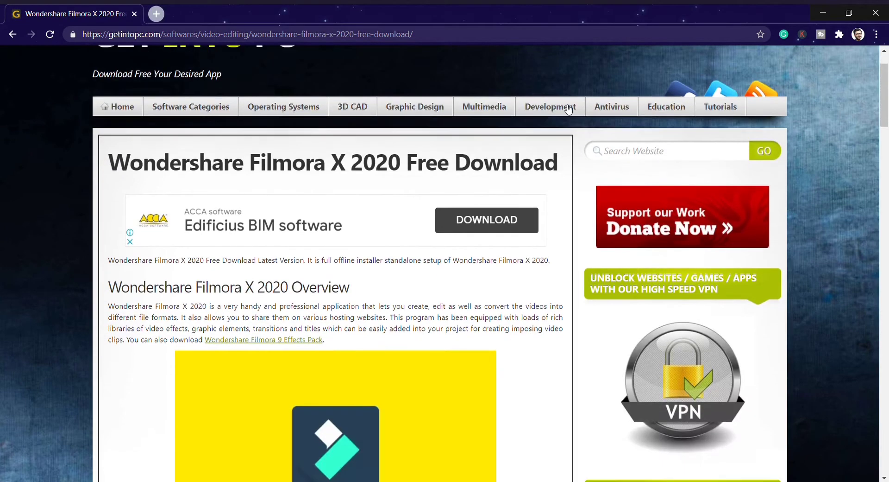
pyautogui.scroll(3)
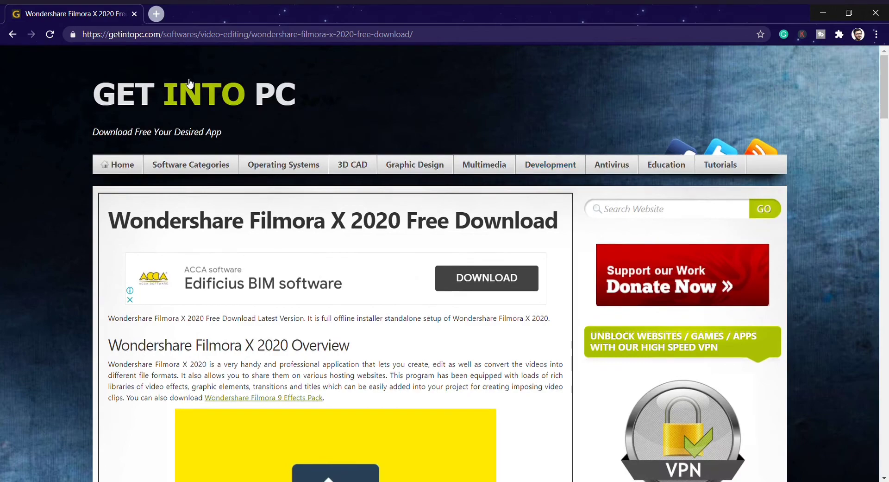
pyautogui.scroll(-3)
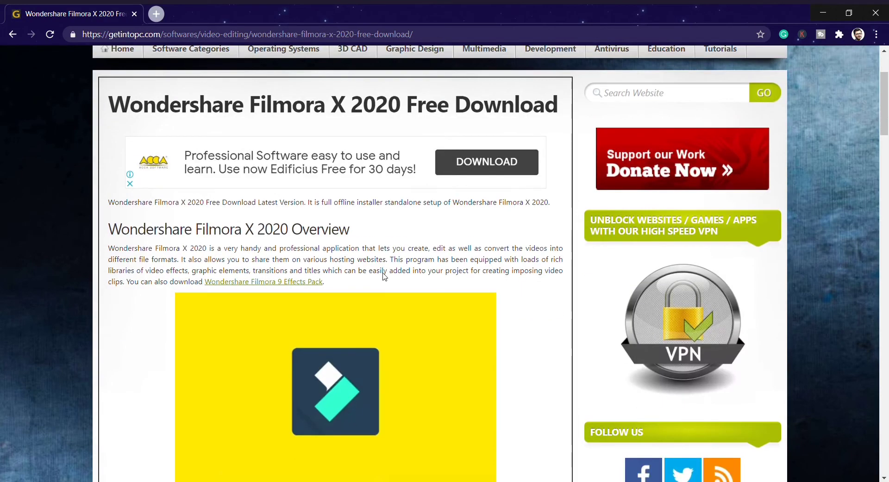
pyautogui.scroll(-3)
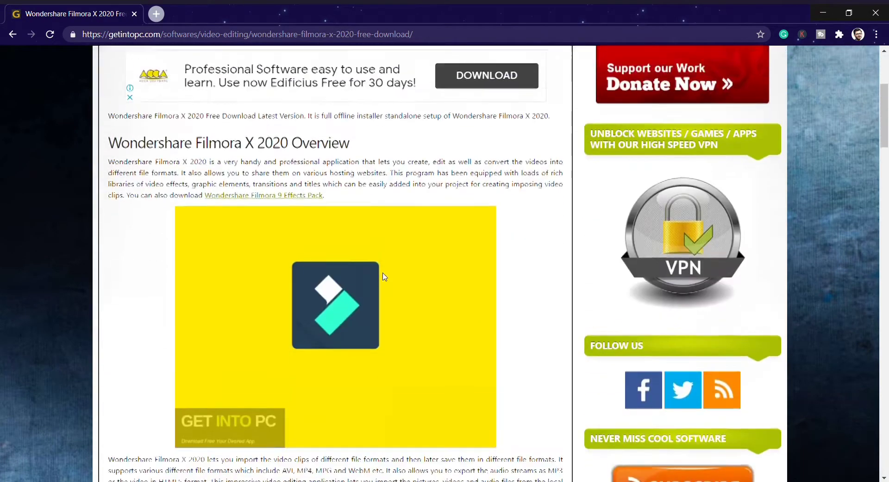